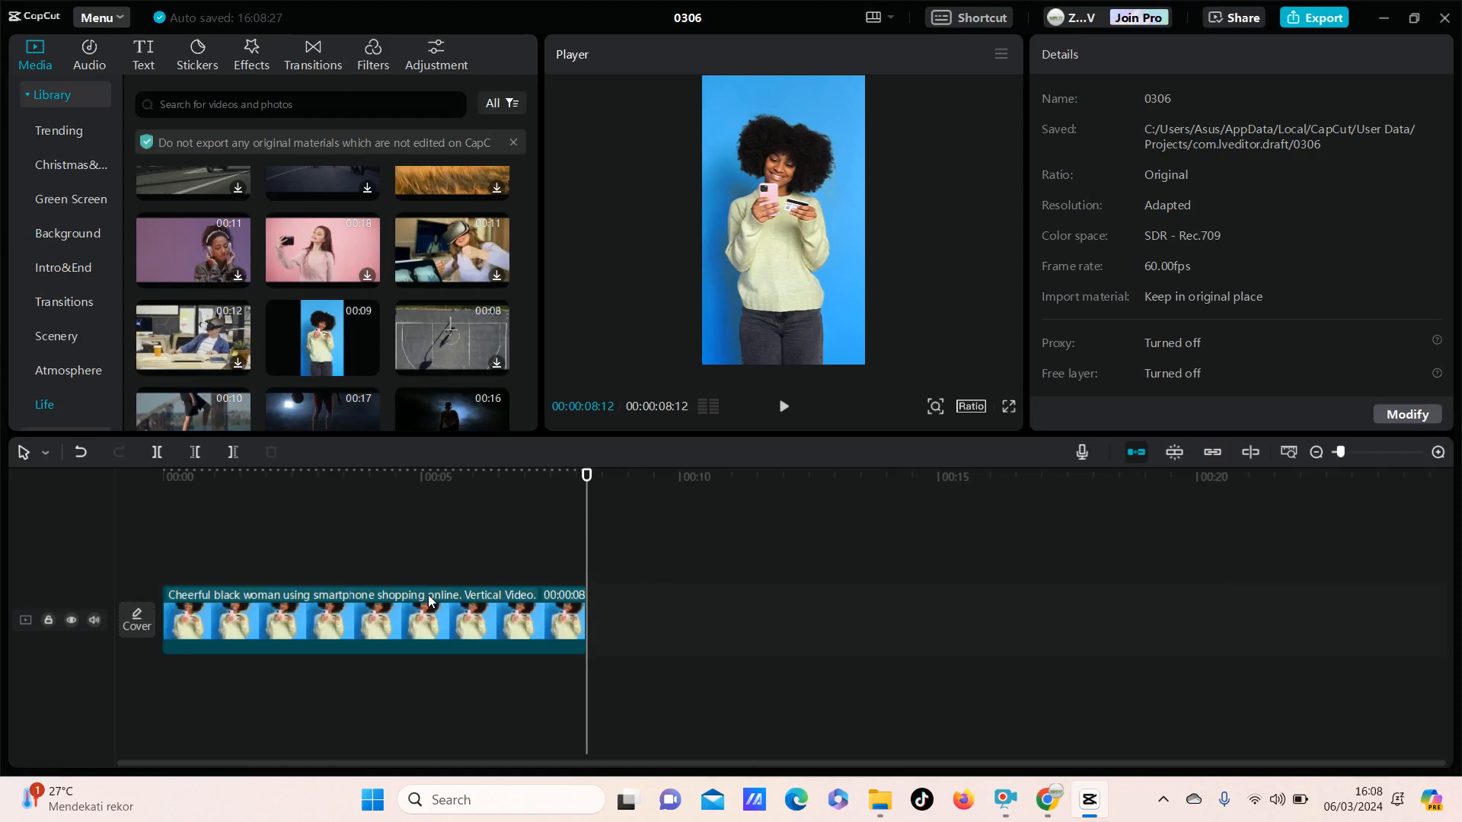
pyautogui.moveTo(328, 609)
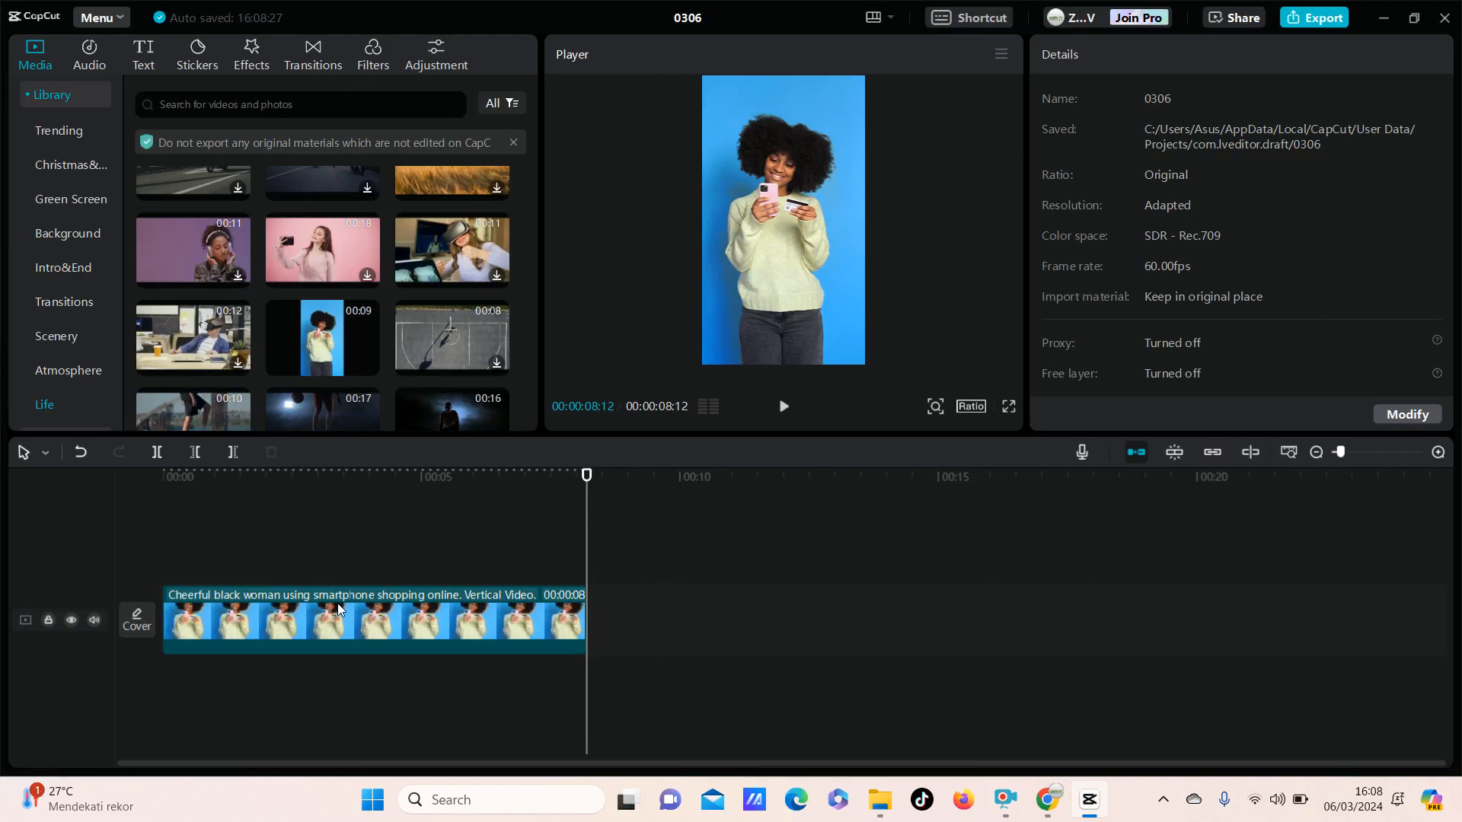
# Select the woman-with-phone clip and set its uniform scale to 113% after trying 131% and 116%.
pyautogui.click(373, 620)
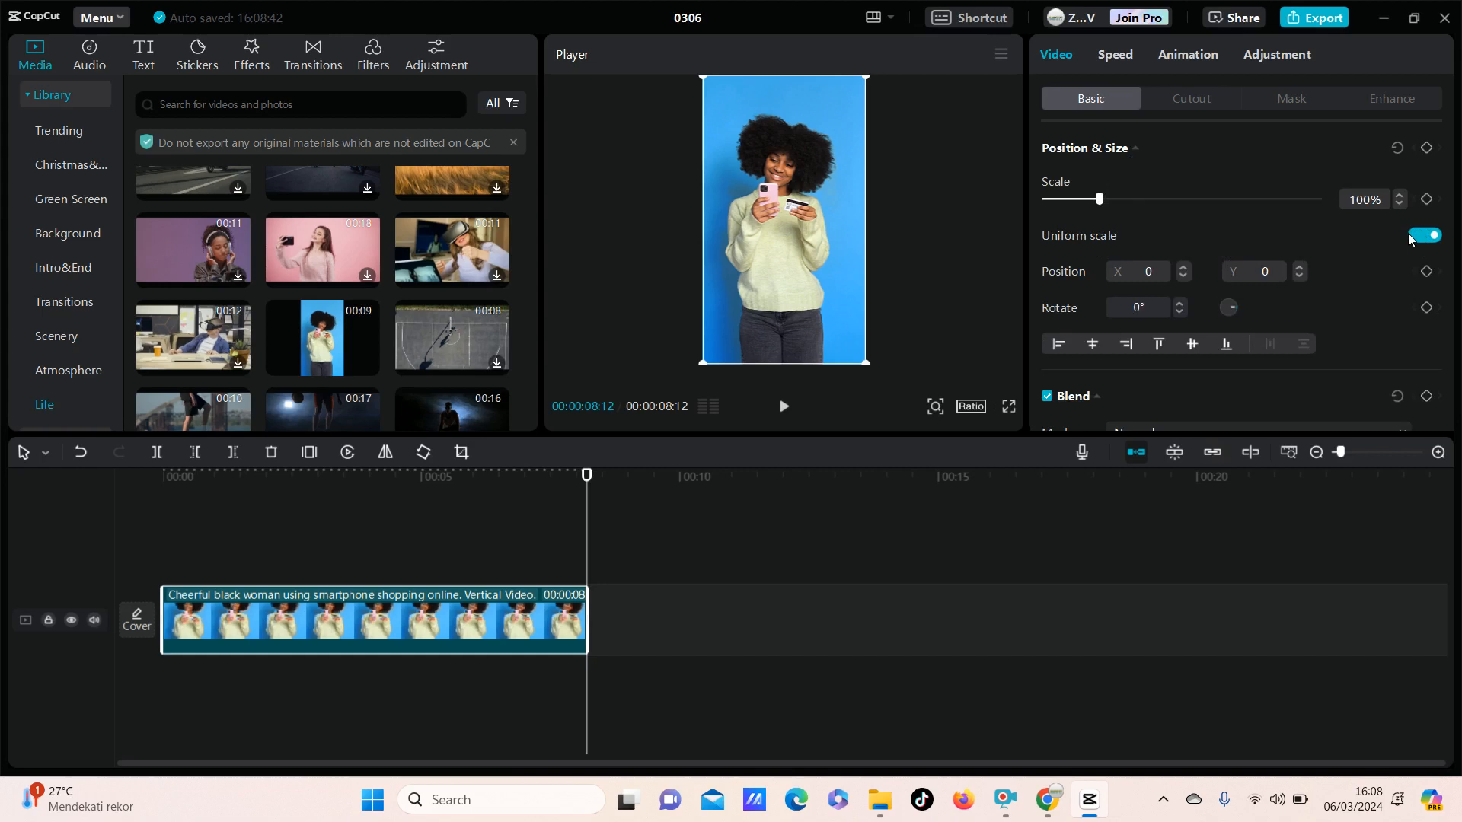
pyautogui.moveTo(1134, 221)
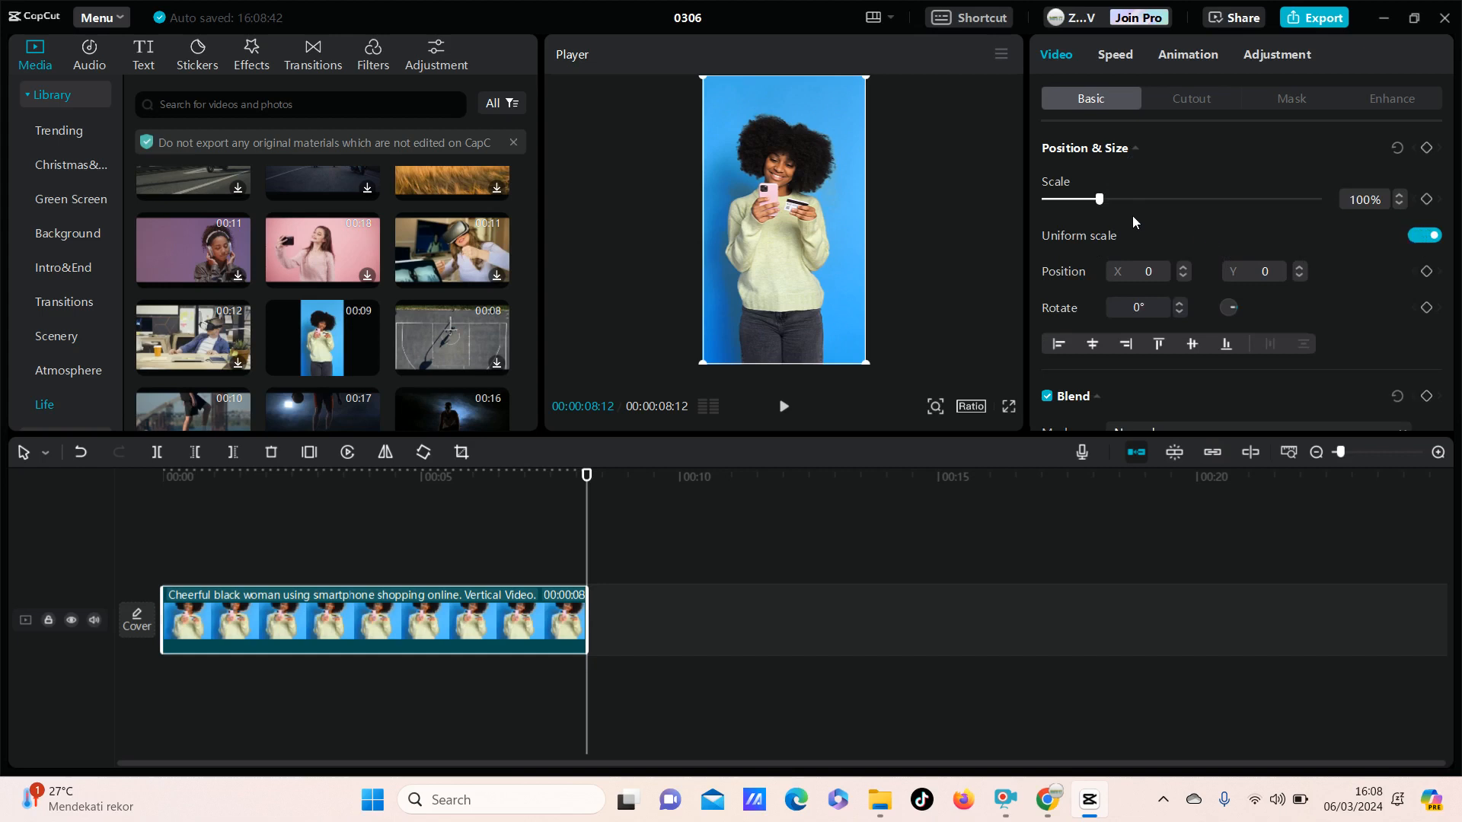
pyautogui.moveTo(1098, 199); pyautogui.dragTo(1115, 199)
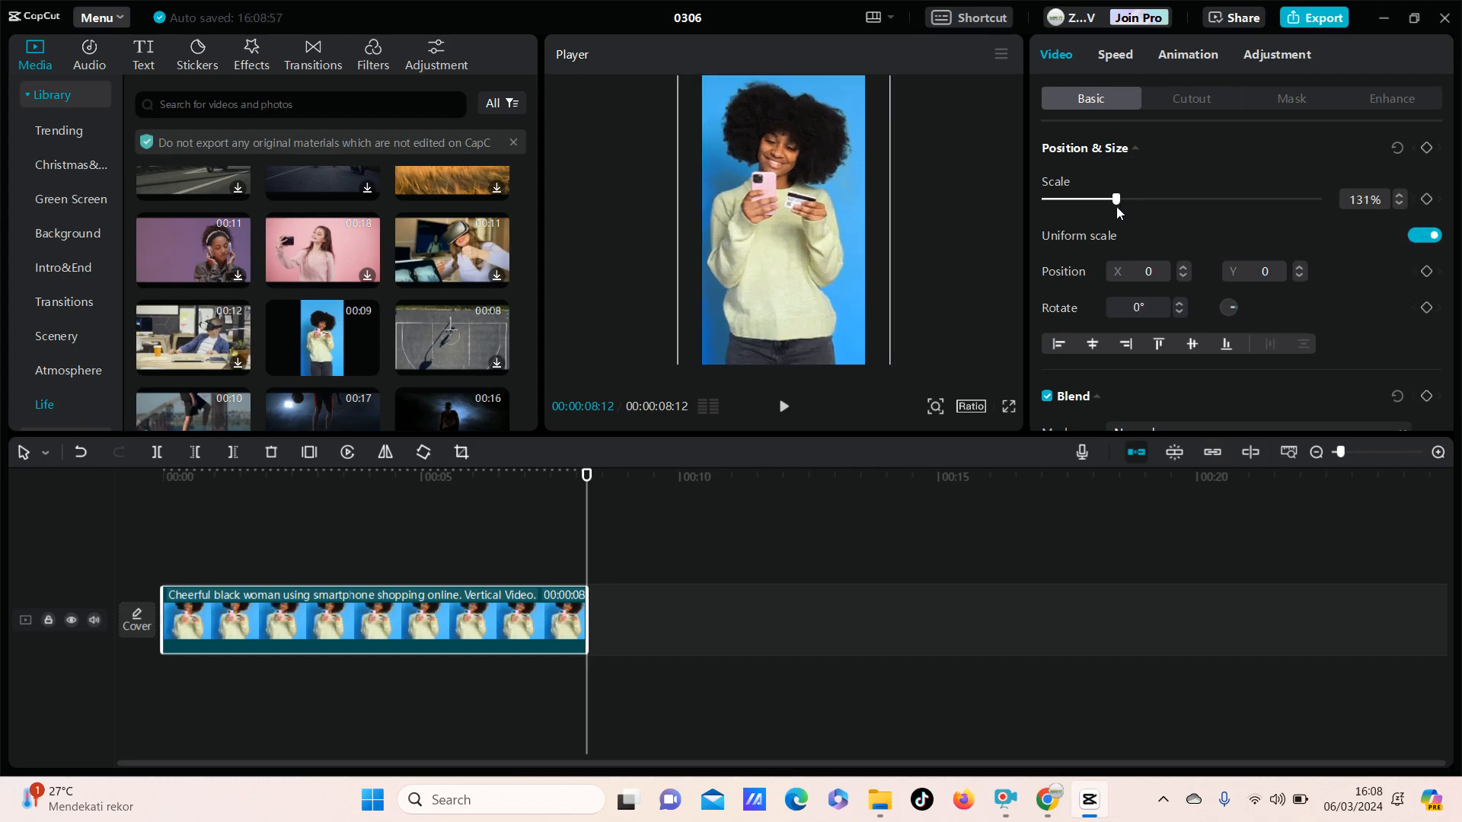
pyautogui.moveTo(1116, 198); pyautogui.dragTo(1109, 198)
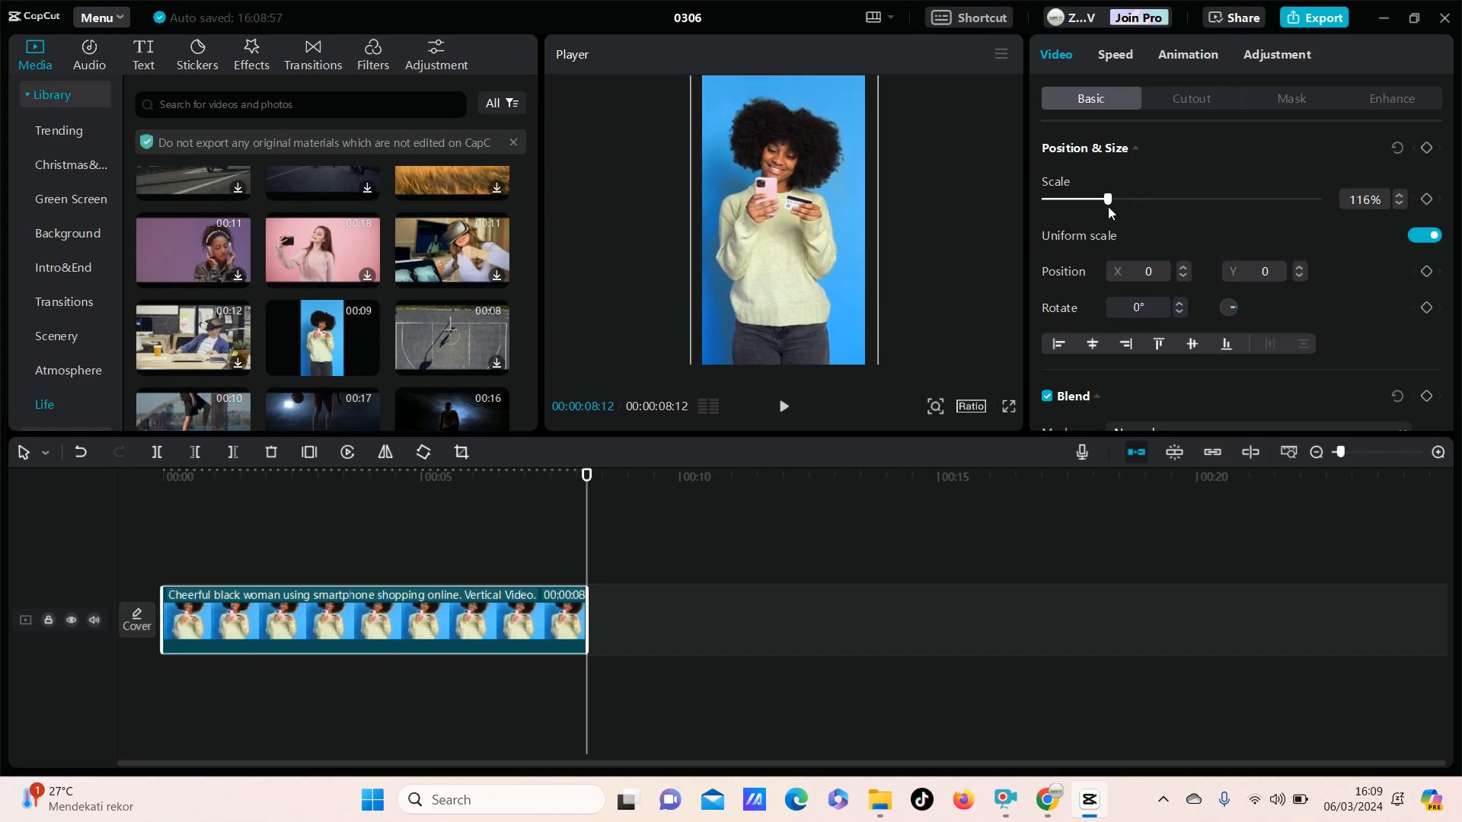
pyautogui.moveTo(1109, 199); pyautogui.dragTo(1106, 199)
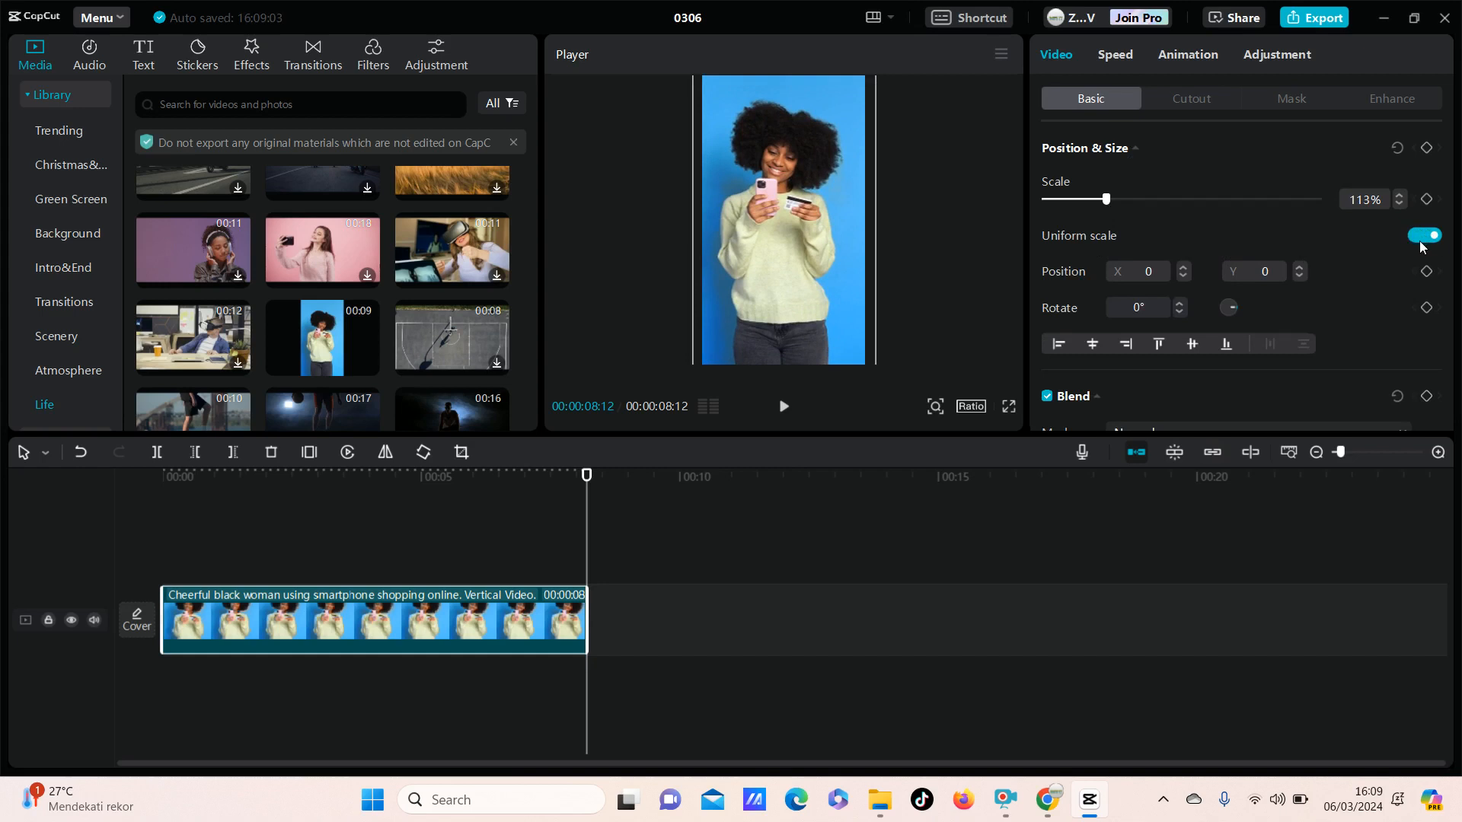
# Turn off Uniform scale and stretch the clip to 176% width and 159% height, then width back to 121%.
pyautogui.click(1424, 234)
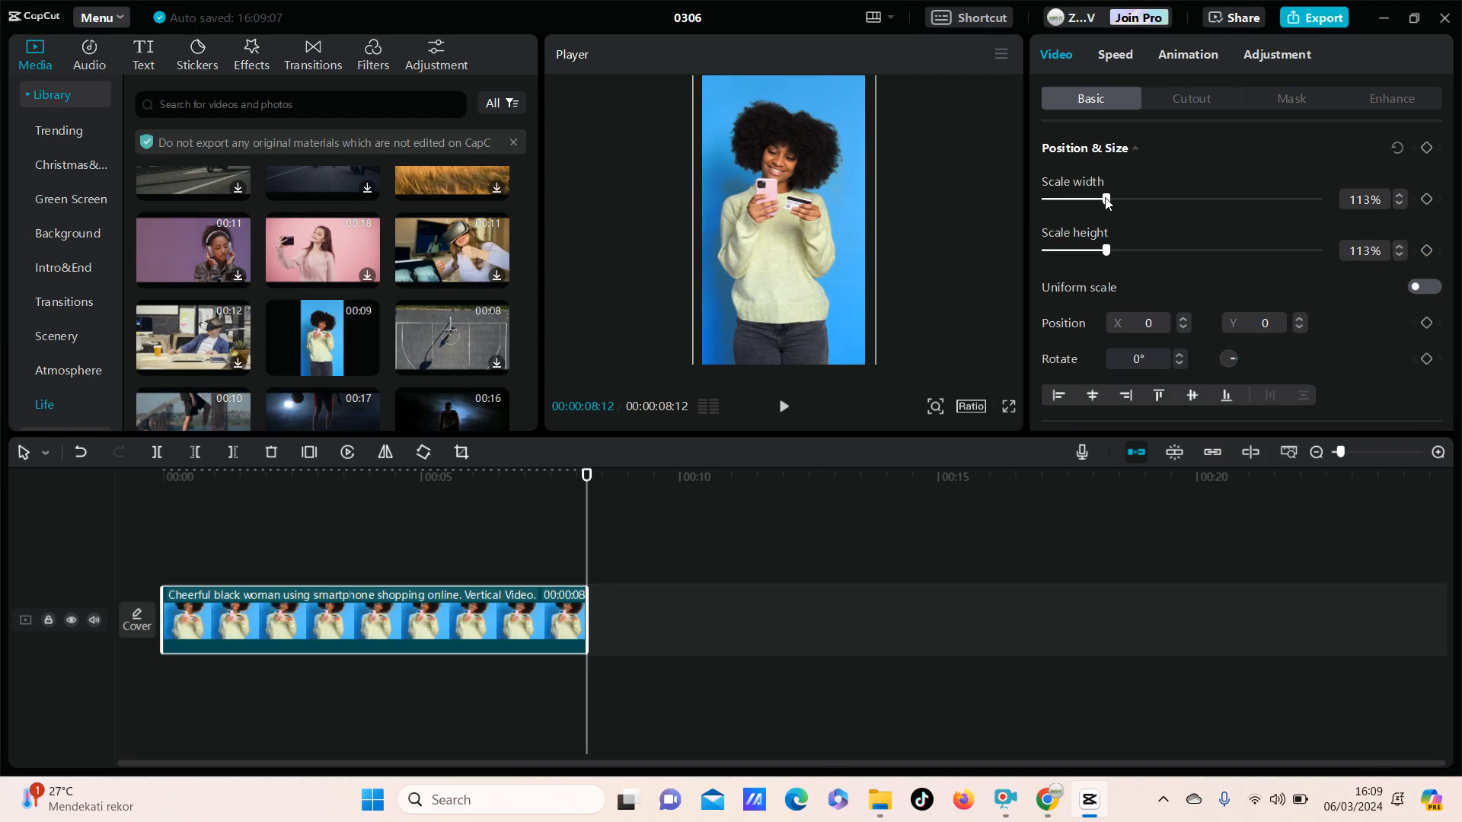
pyautogui.moveTo(1107, 200); pyautogui.dragTo(1118, 199)
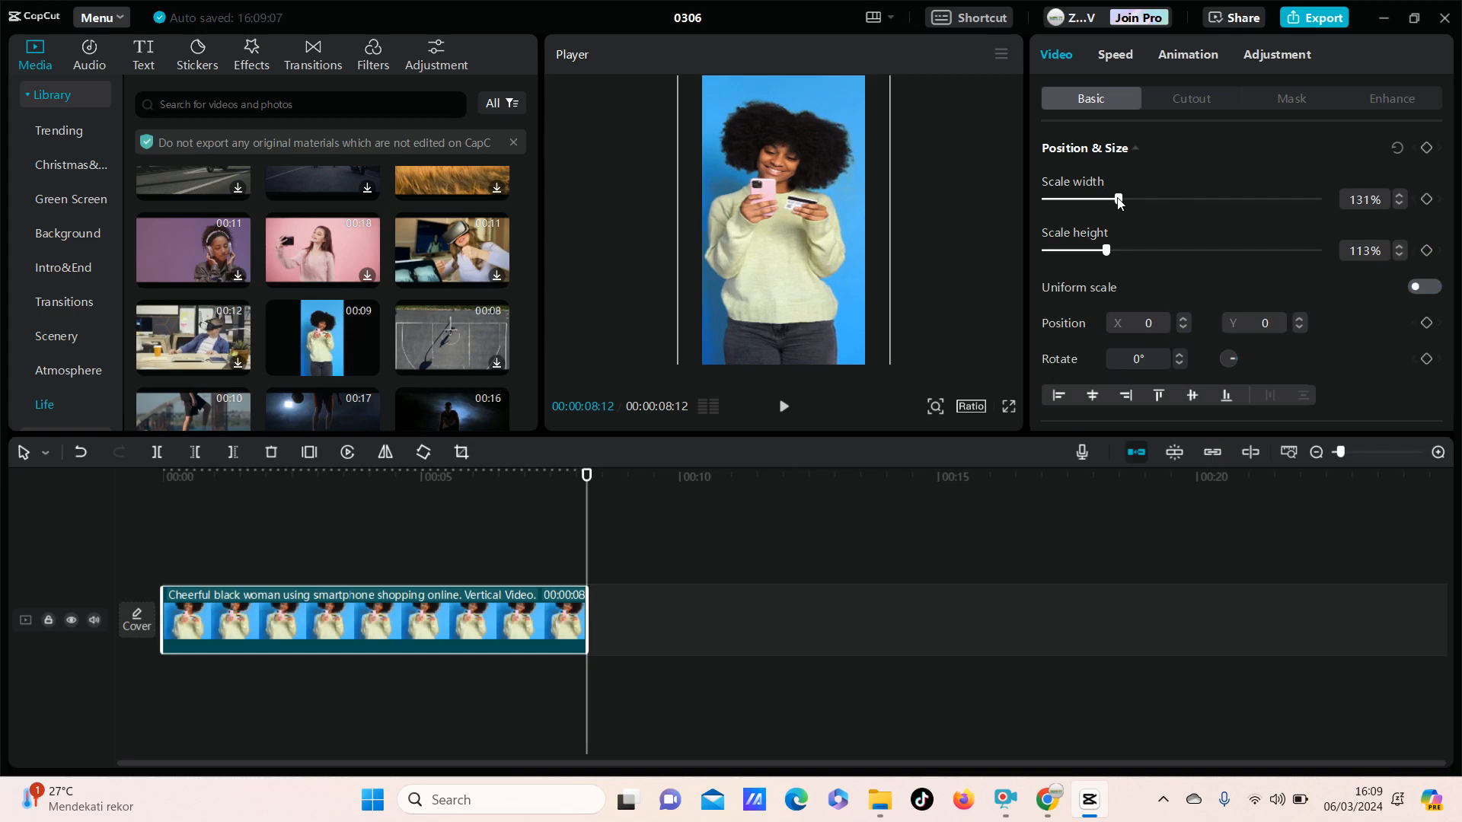
pyautogui.moveTo(1118, 200); pyautogui.dragTo(1141, 200)
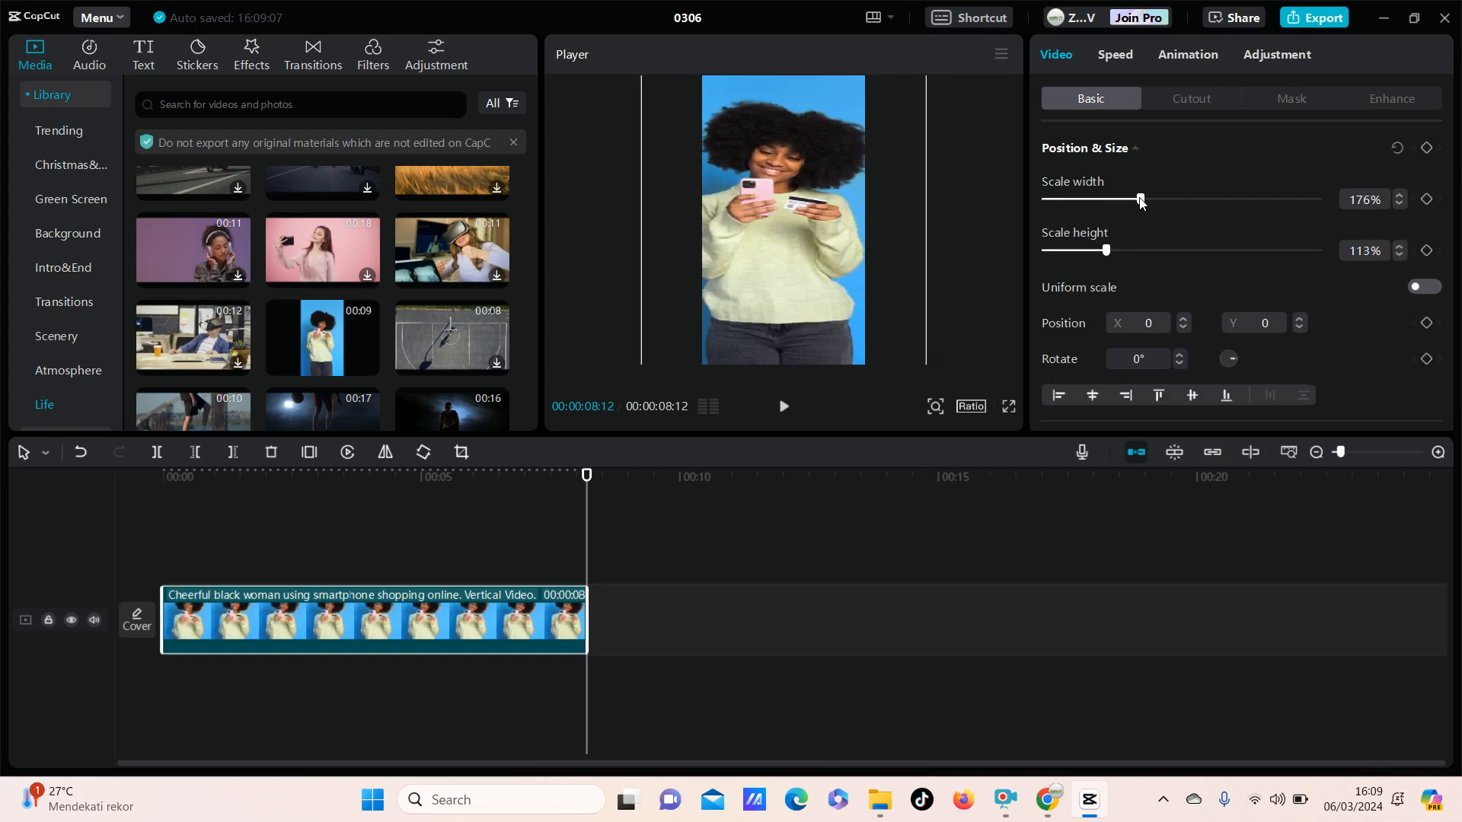
pyautogui.moveTo(1106, 250); pyautogui.dragTo(1127, 250)
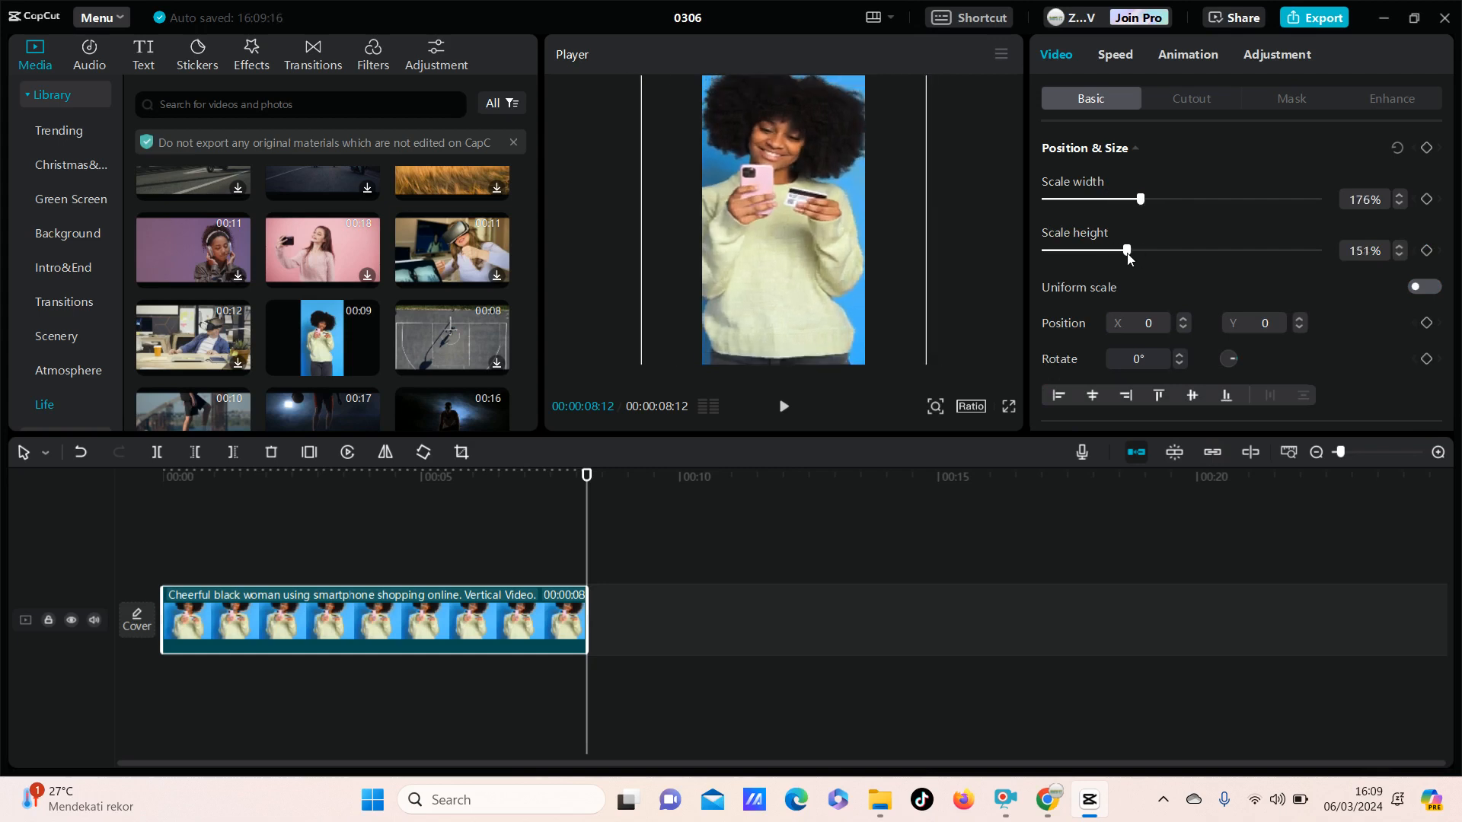
pyautogui.moveTo(1127, 250); pyautogui.dragTo(1131, 249)
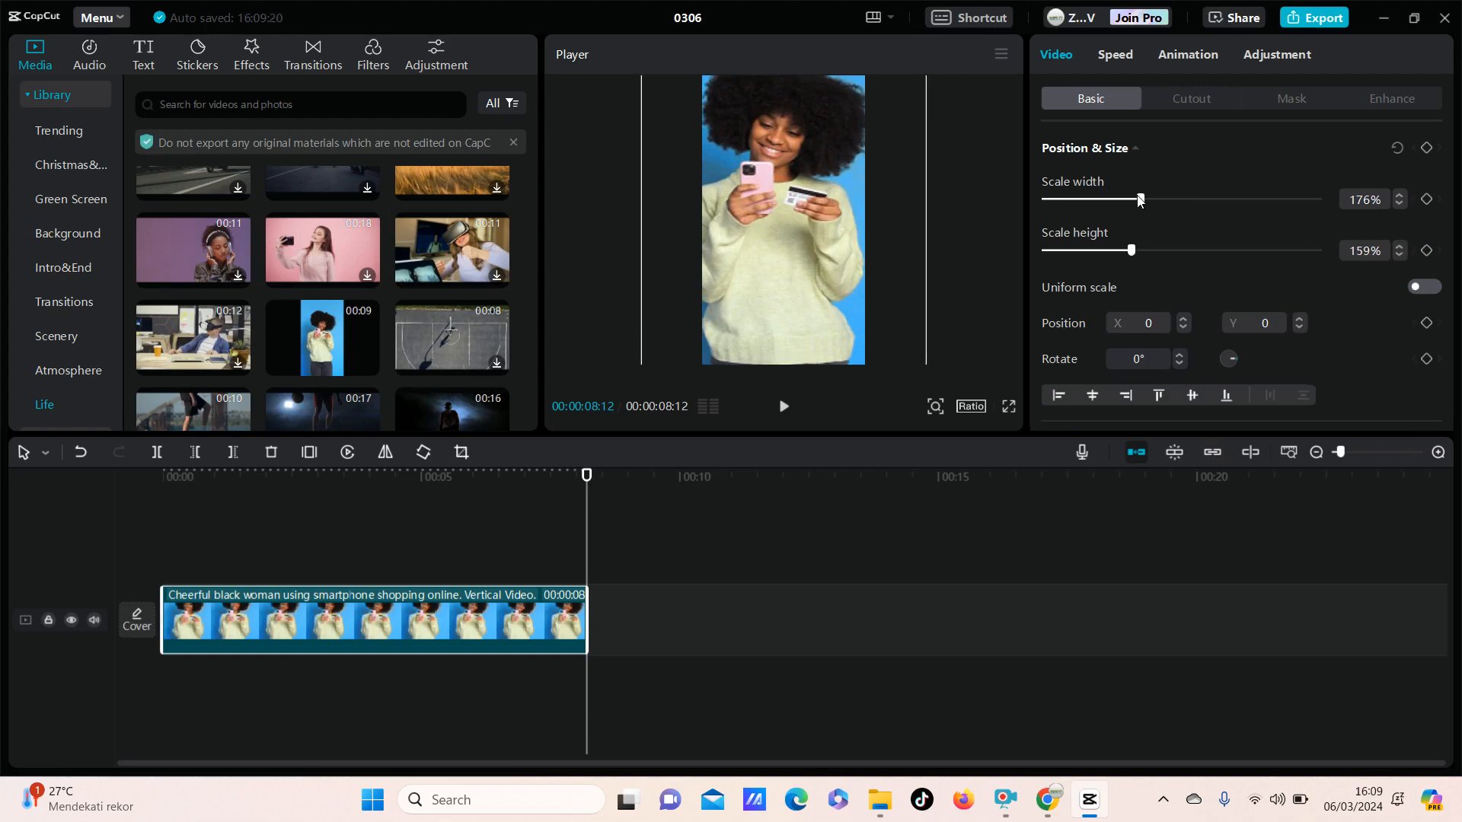
pyautogui.moveTo(1138, 199); pyautogui.dragTo(1109, 198)
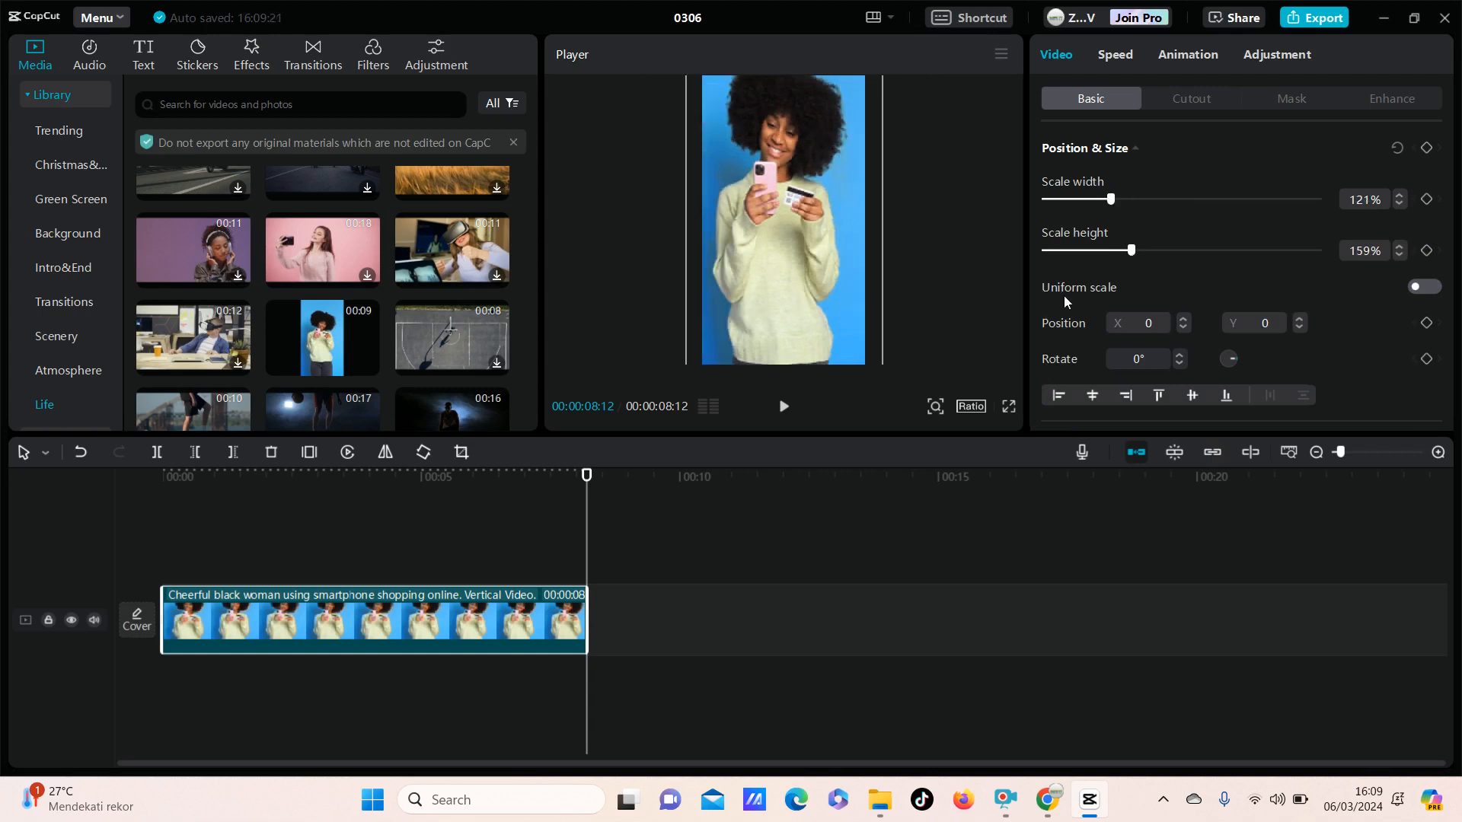
# Turn Uniform scale back on and set the clip's even scale to 117%.
pyautogui.click(1423, 287)
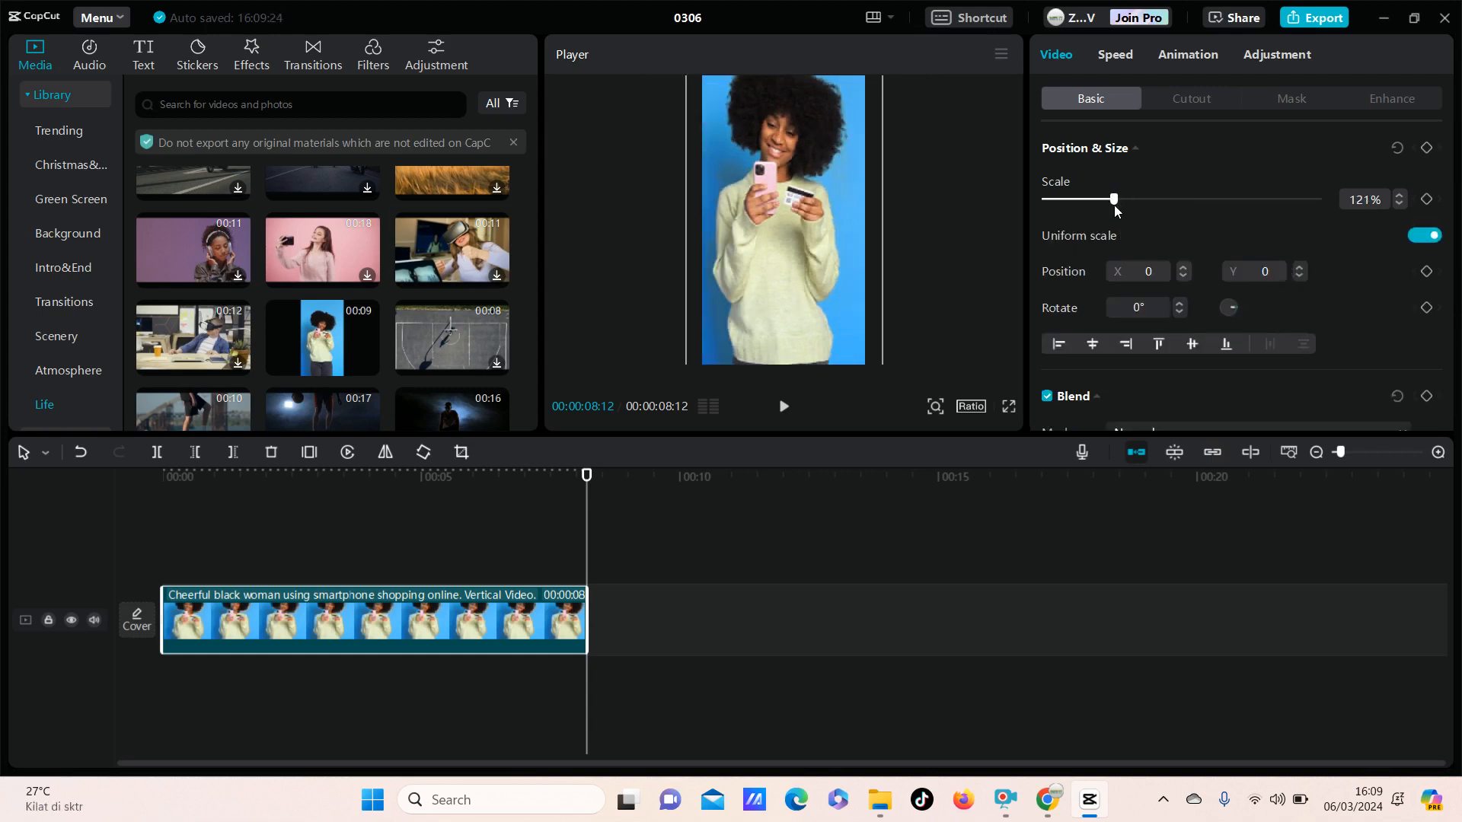
pyautogui.moveTo(1113, 199); pyautogui.dragTo(1108, 199)
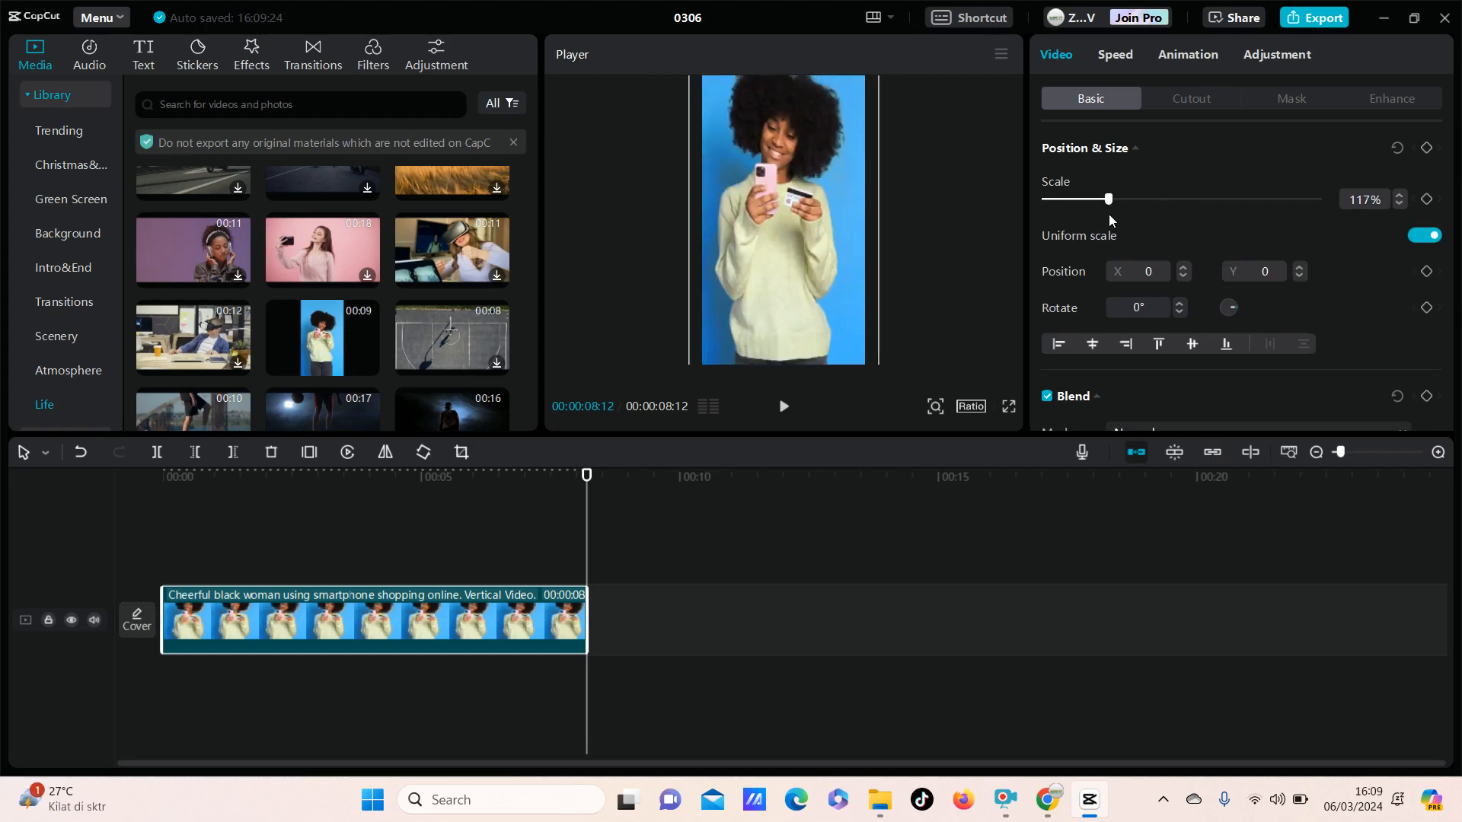